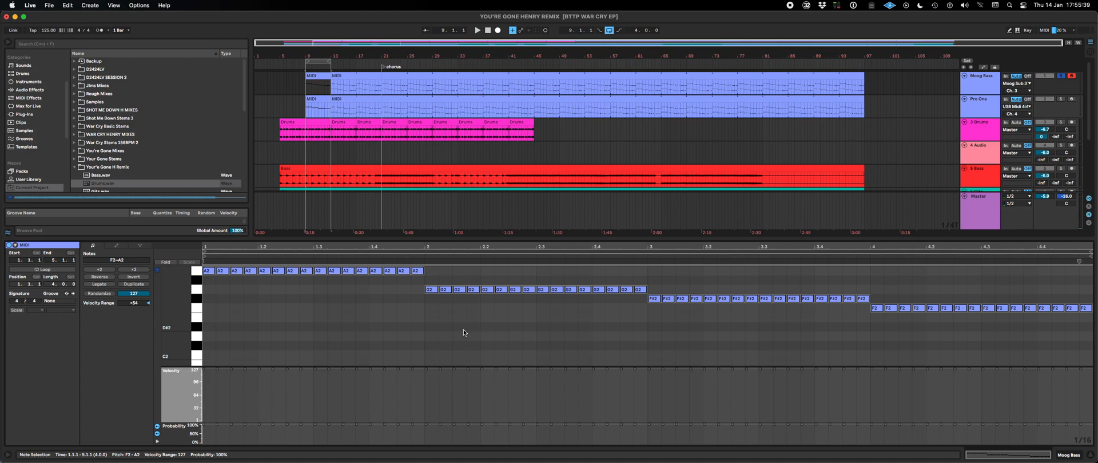
{"action": "mouse_move", "coordinate": [459, 331]}
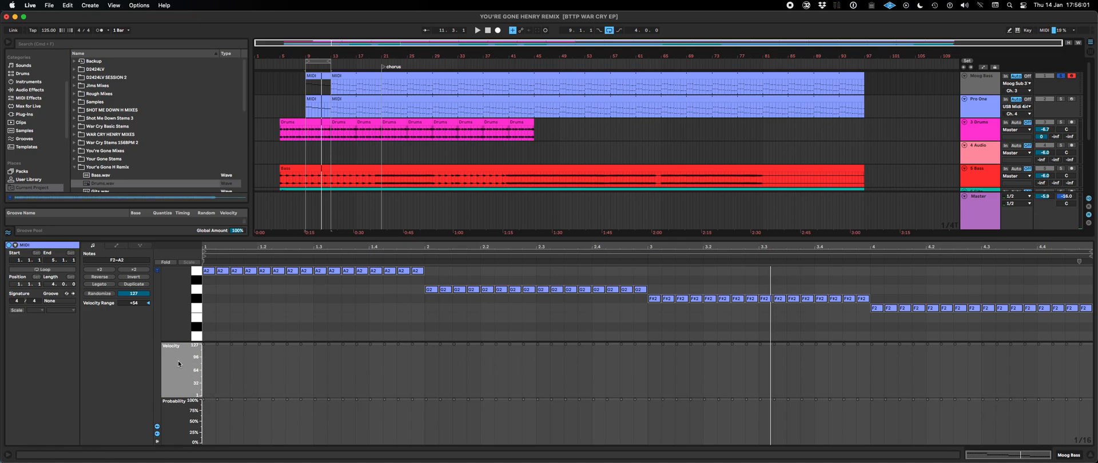
{"action": "mouse_move", "coordinate": [180, 419]}
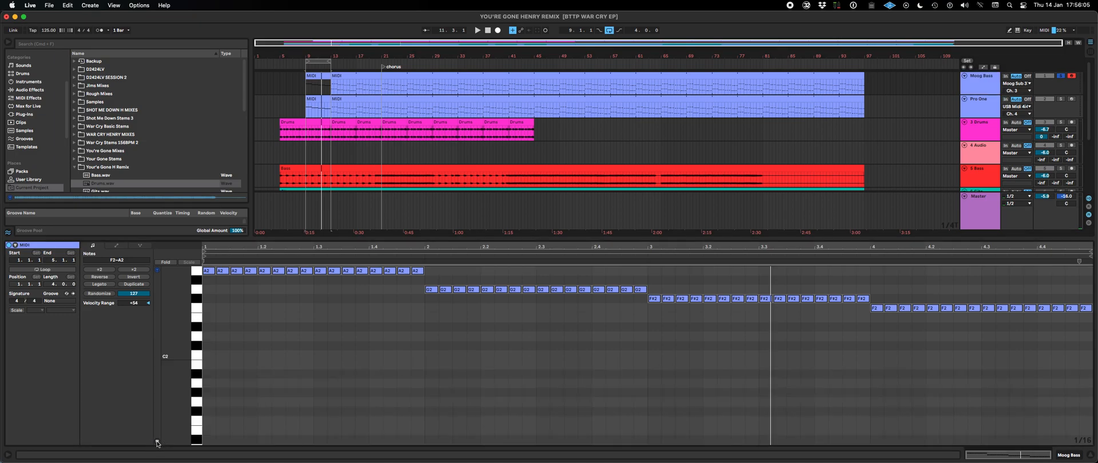
Step: Show the velocity and probability lanes again in the bass clip's note editor
{"action": "left_click", "coordinate": [156, 435]}
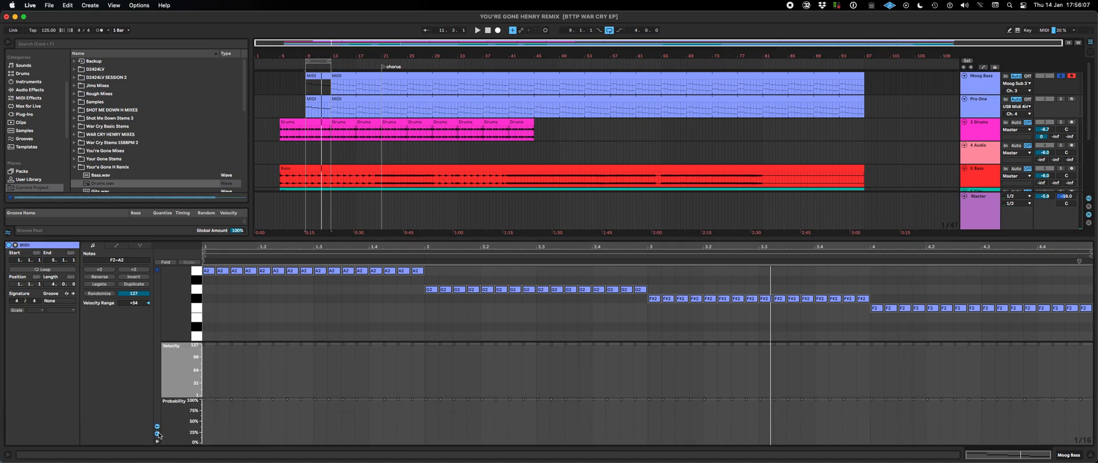
{"action": "mouse_move", "coordinate": [163, 410]}
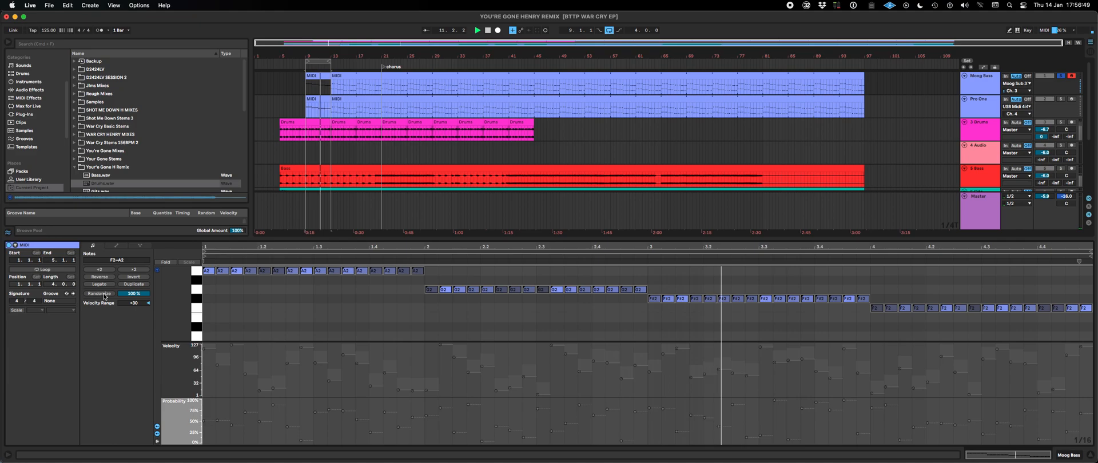
{"action": "left_click_drag", "start_coordinate": [137, 294], "coordinate": [112, 294]}
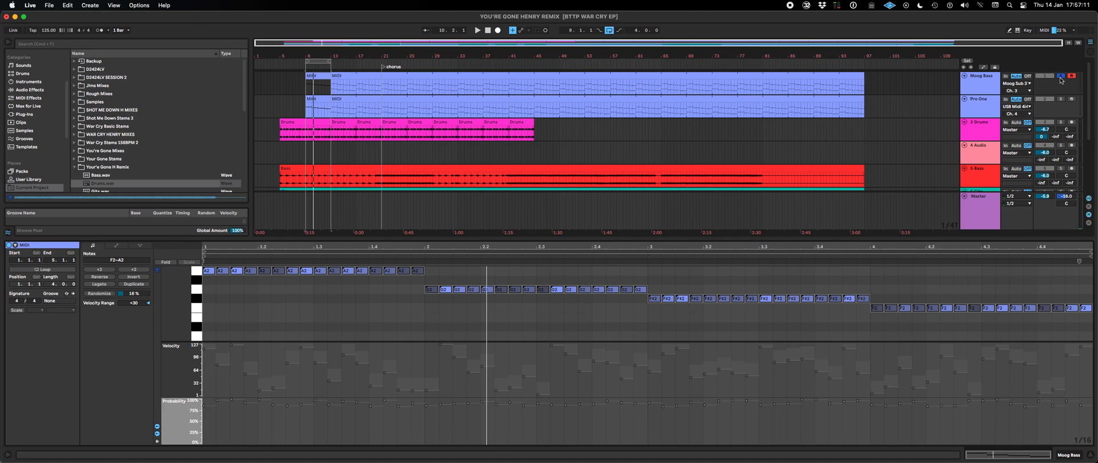
{"action": "mouse_move", "coordinate": [1059, 80]}
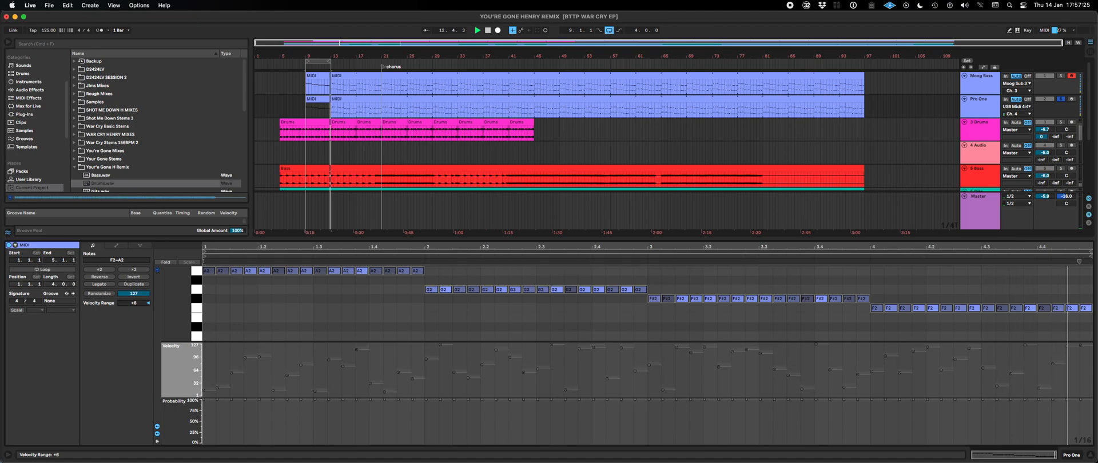
Step: Drag the Pro One clip's velocity range down to -12
{"action": "left_click_drag", "start_coordinate": [133, 302], "coordinate": [133, 315]}
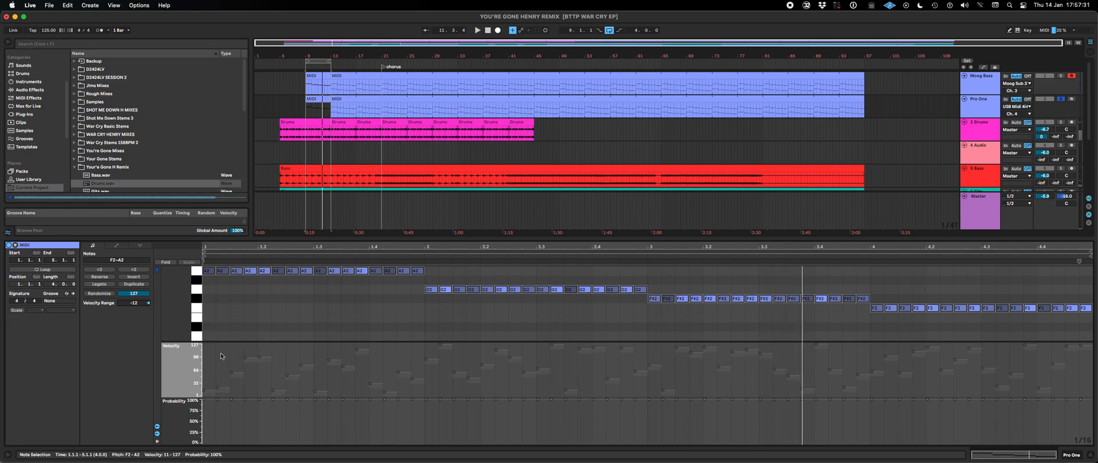
{"action": "mouse_move", "coordinate": [191, 408]}
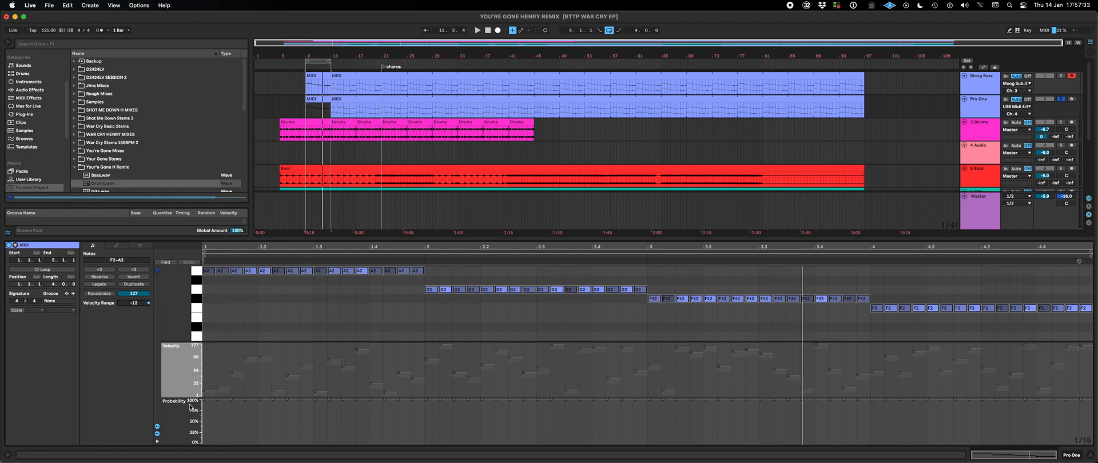